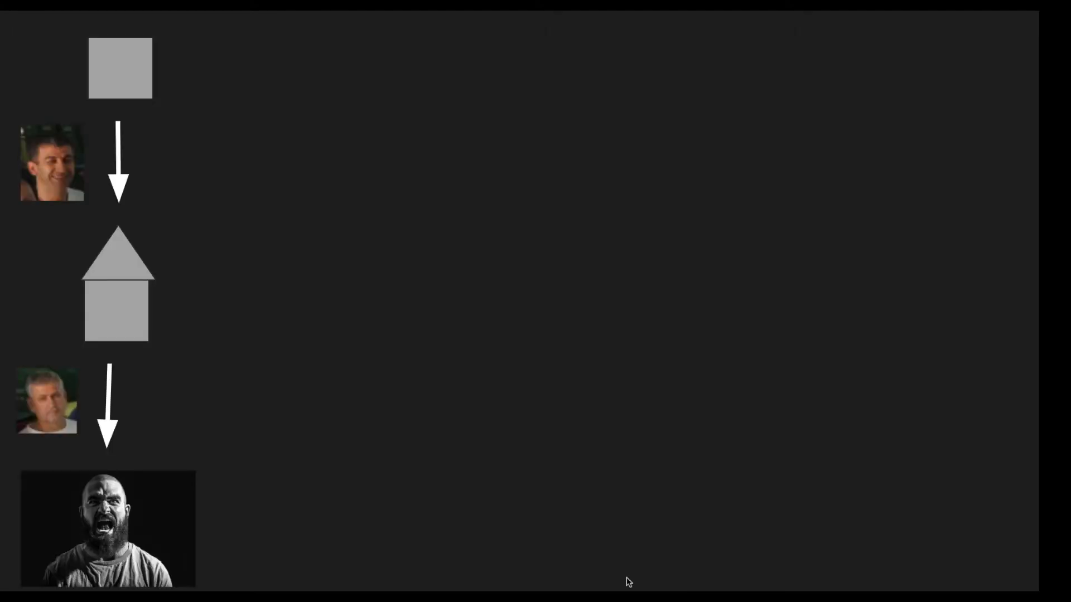
mouse_move(521, 217)
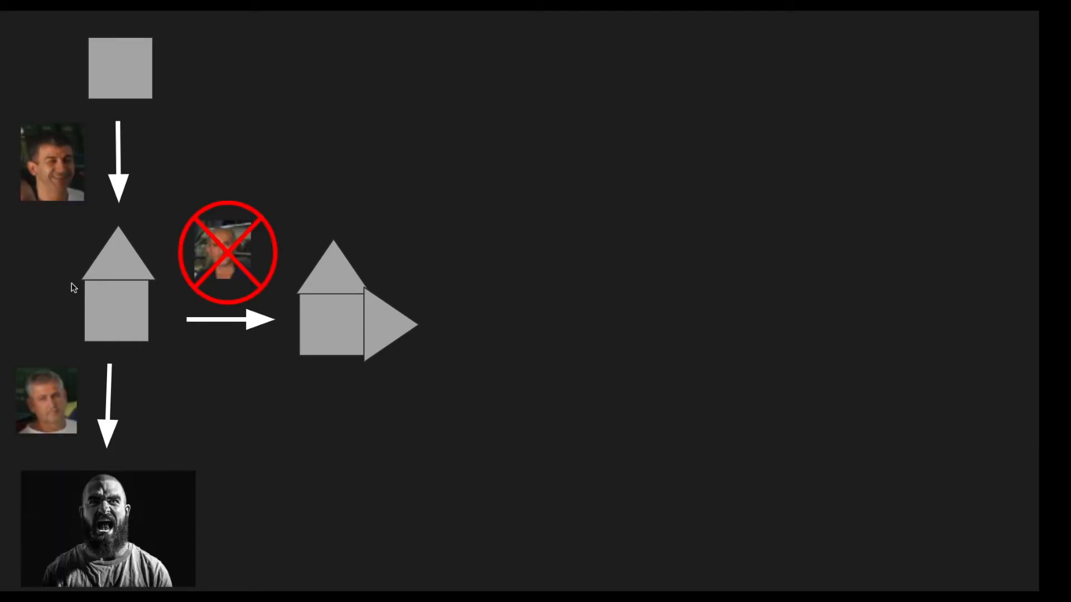
mouse_move(225, 270)
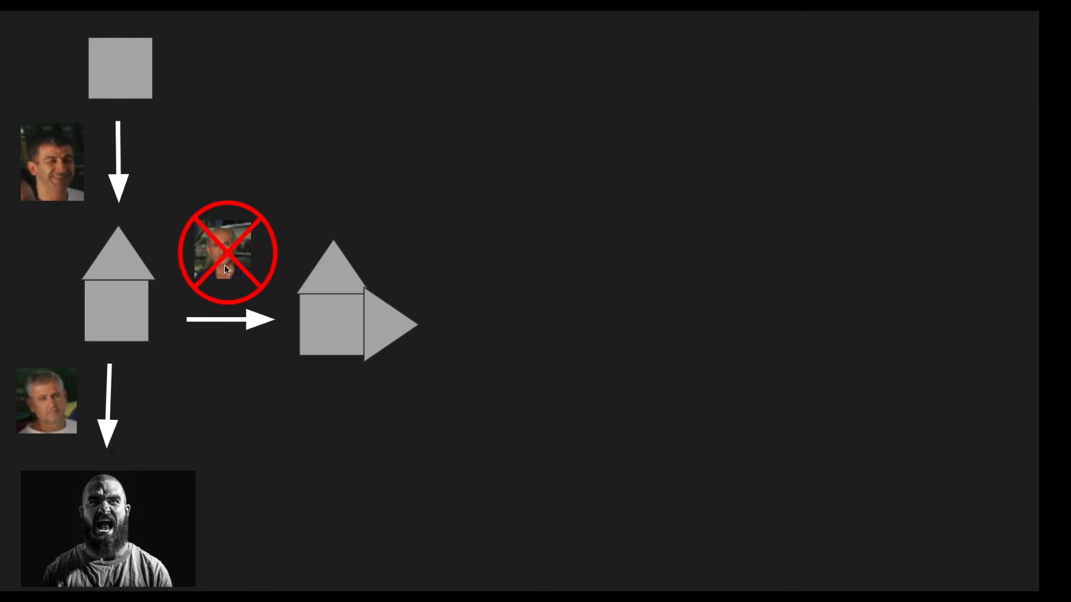
mouse_move(237, 238)
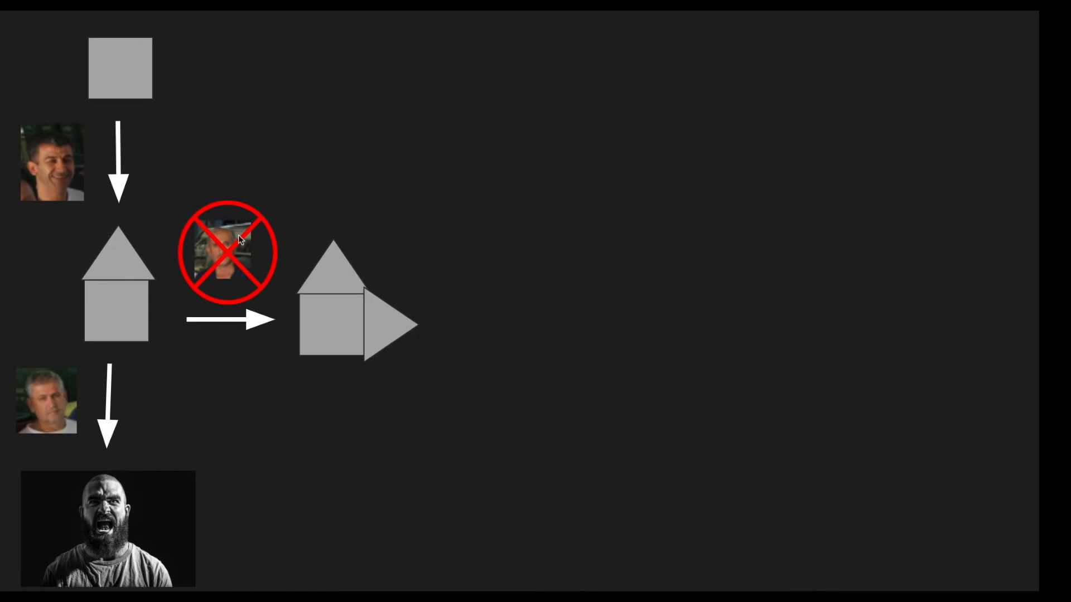
mouse_move(236, 277)
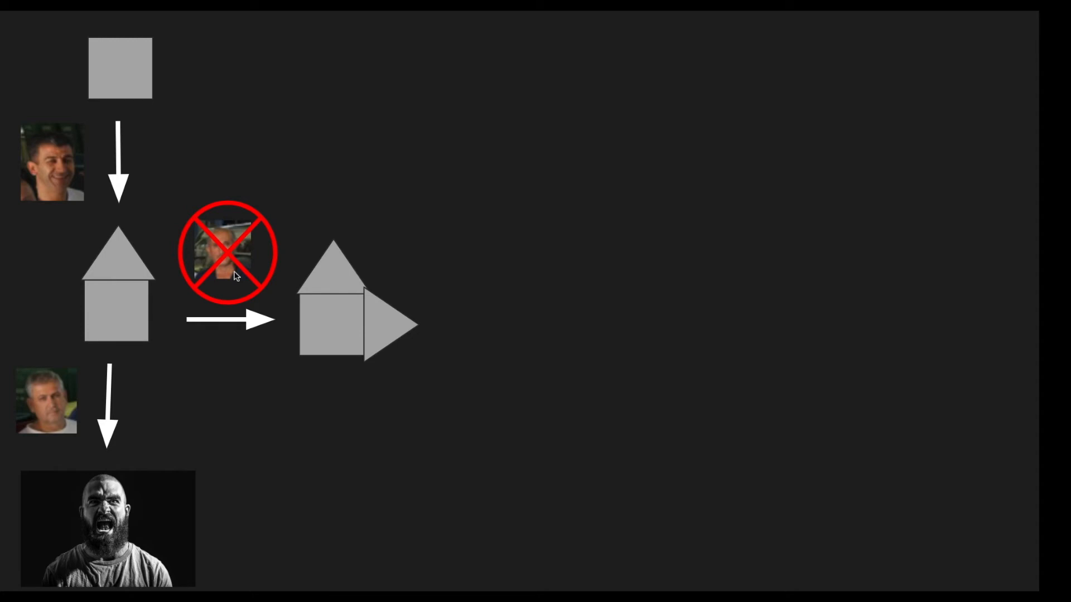